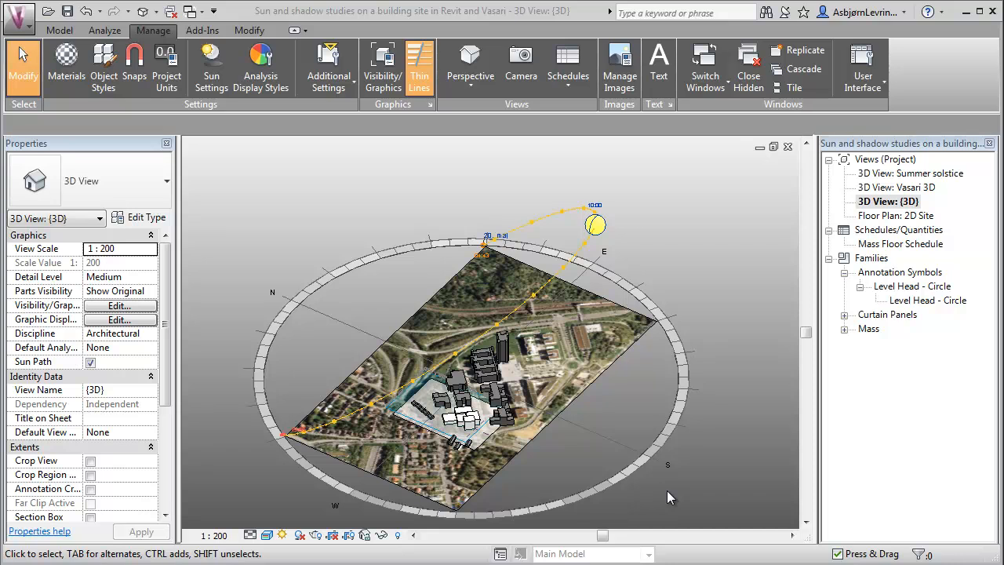
pyautogui.moveTo(651, 494)
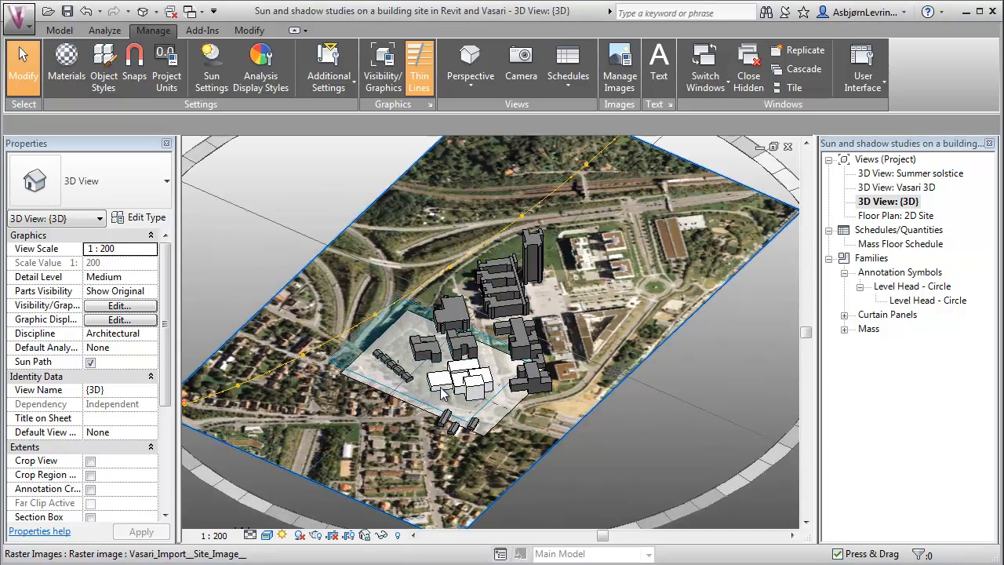
# Step: Zoom in on the building masses at the centre of the aerial site photo to inspect their shadows
pyautogui.click(438, 382)
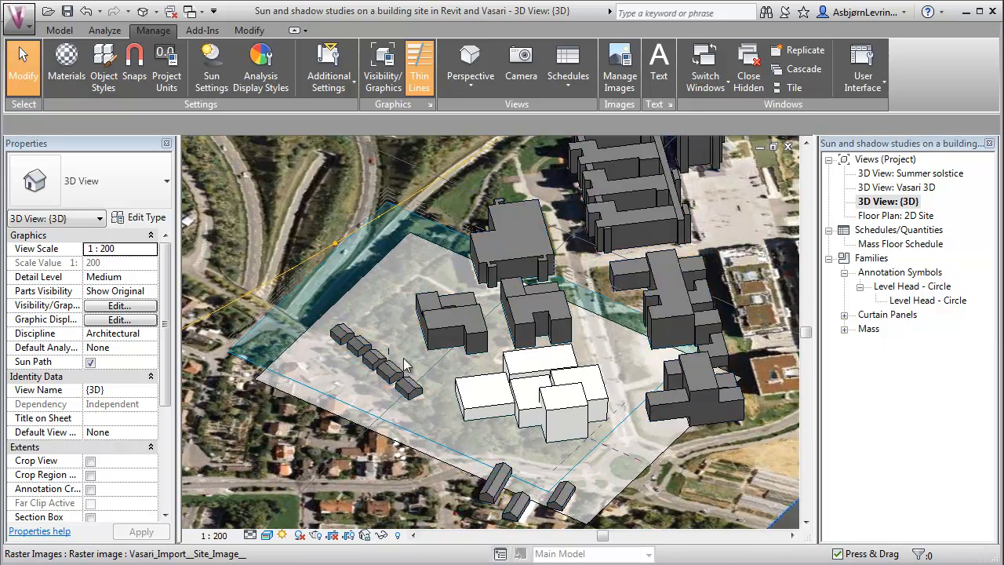
pyautogui.click(560, 408)
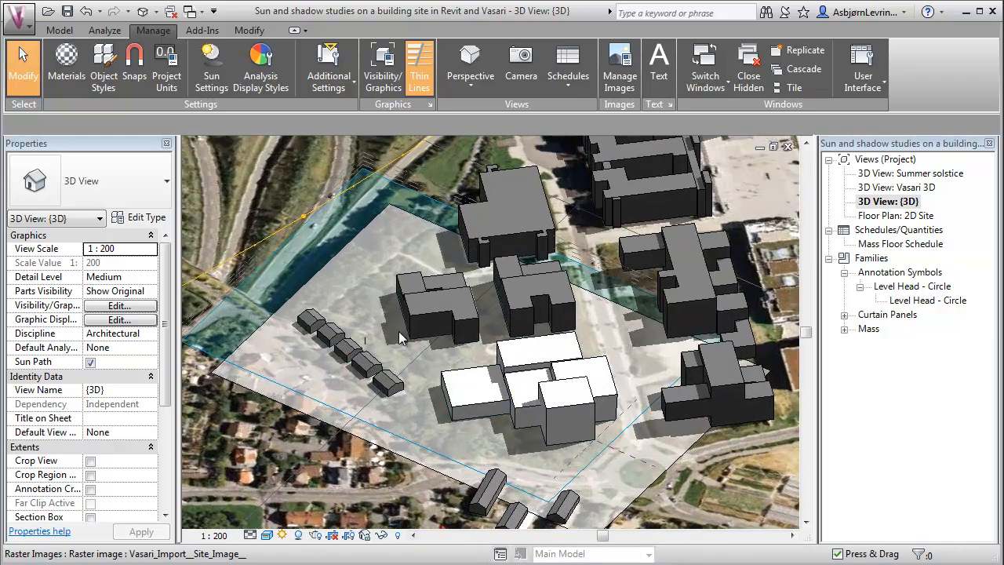
pyautogui.click(470, 384)
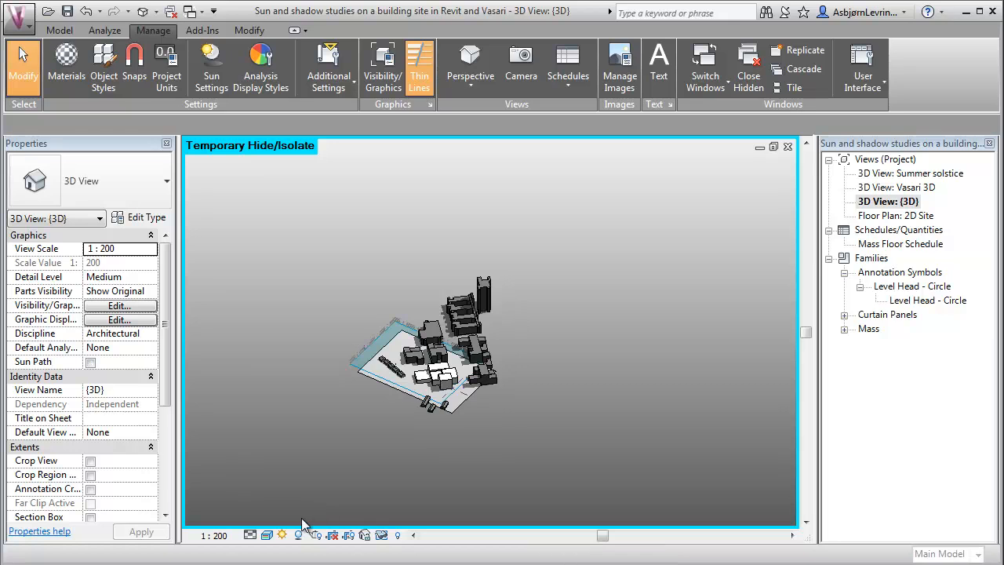
# Step: Turn the sun path back on around the building masses from the Sun Path control
pyautogui.click(281, 535)
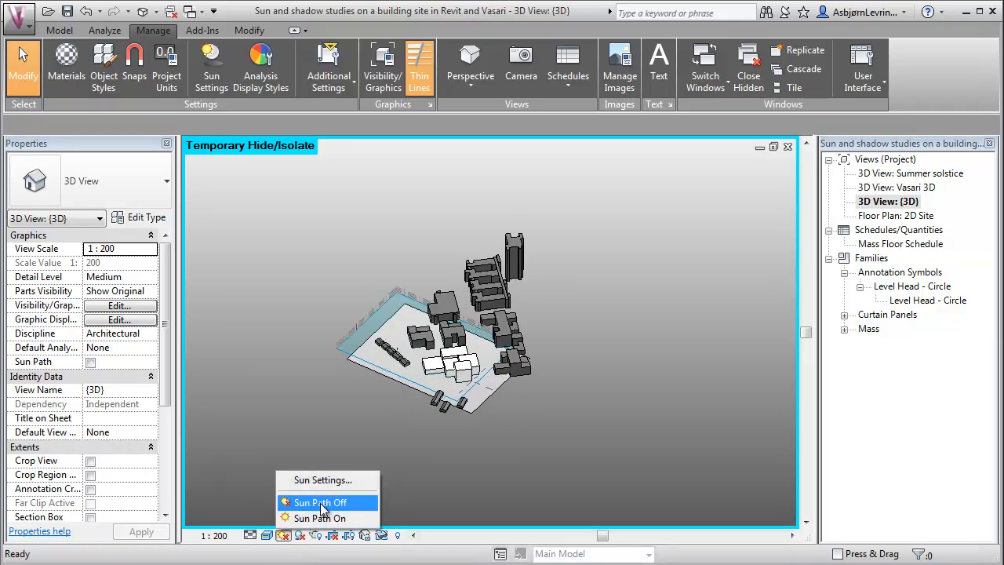
pyautogui.click(318, 517)
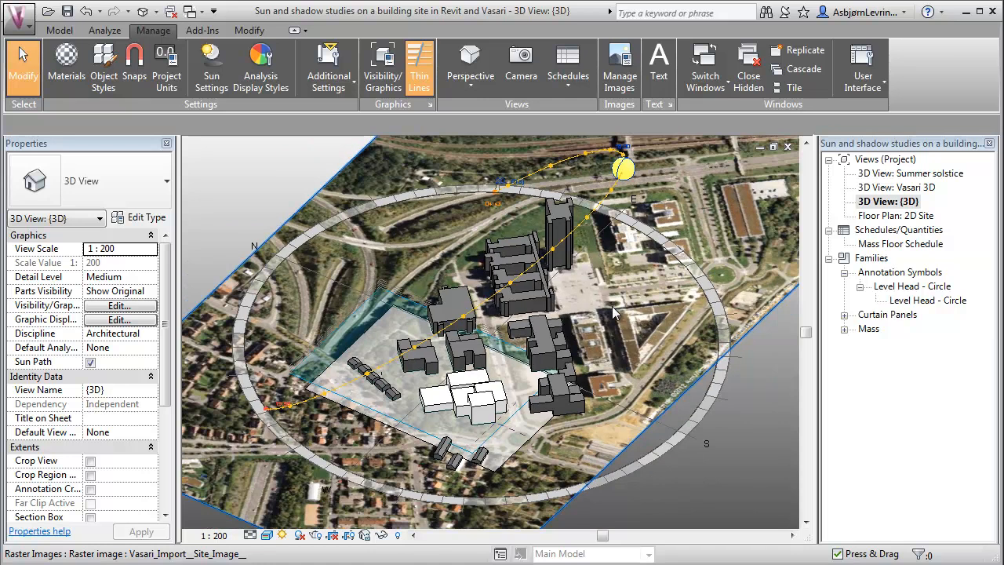
# Step: Drag the sun along its path to 15 September so shadows update, then deselect
pyautogui.click(518, 184)
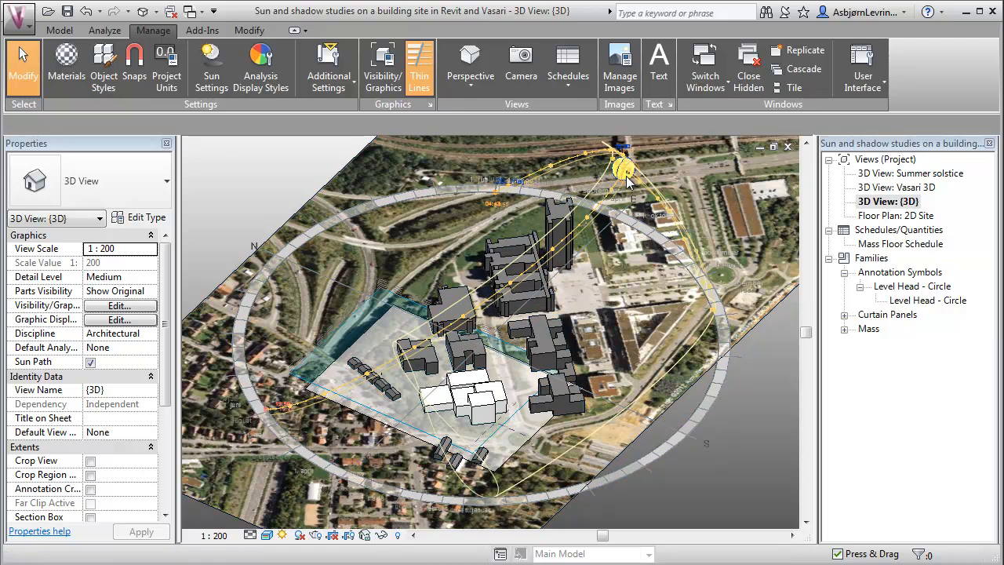
pyautogui.moveTo(622, 167); pyautogui.dragTo(706, 289)
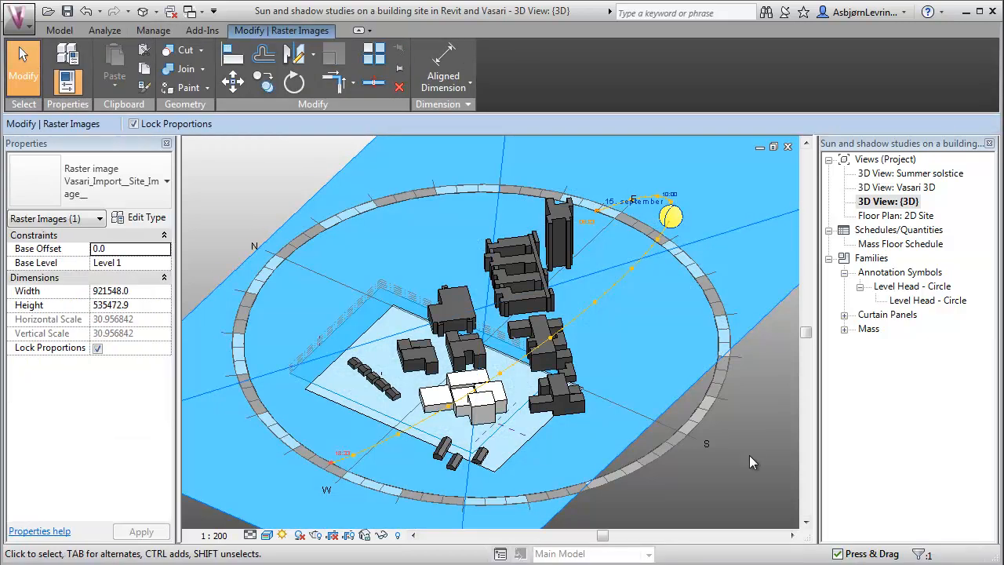
pyautogui.click(153, 31)
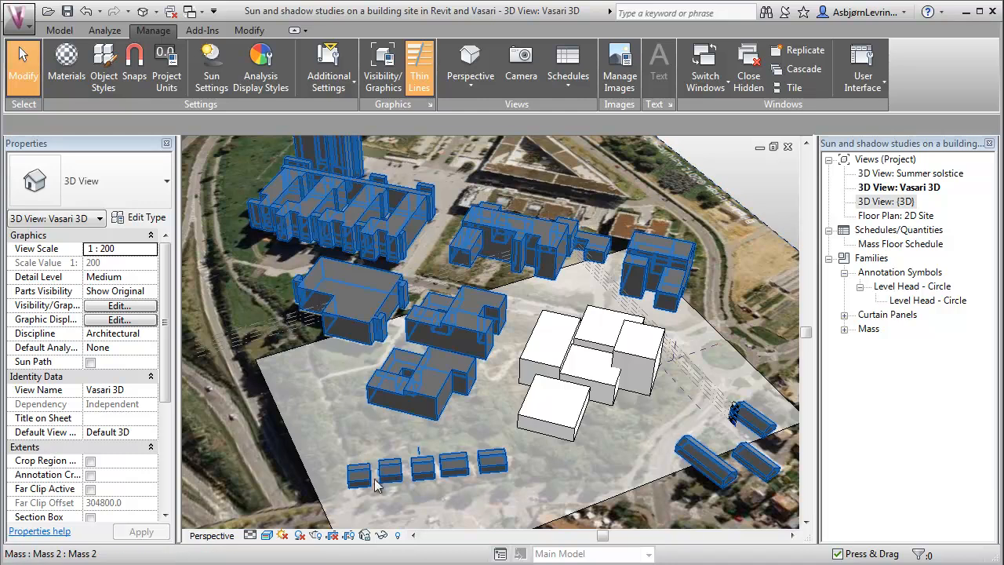
# Step: Open Sun Settings from the Sun Path control in the Vasari 3D view
pyautogui.click(267, 535)
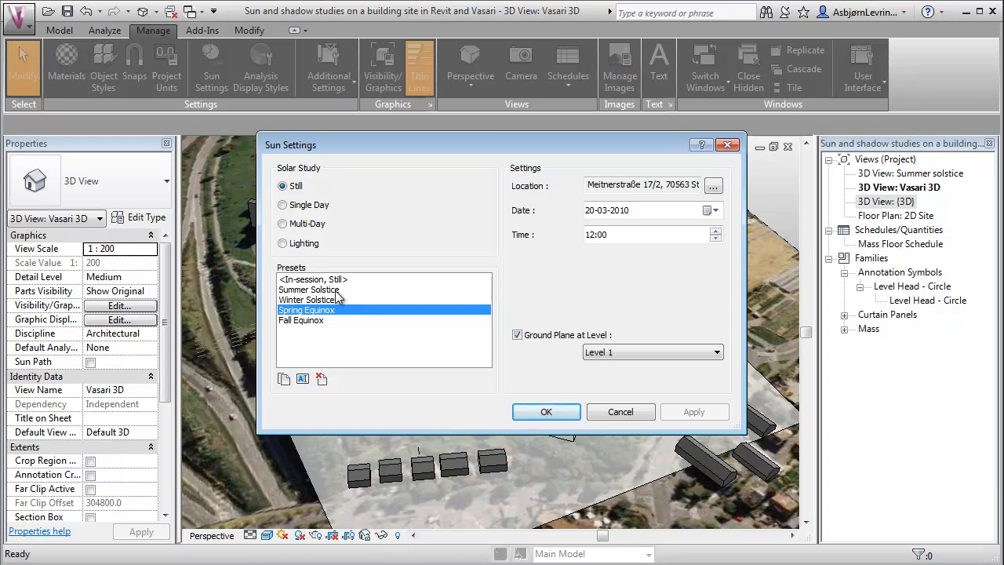
# Step: Review the Summer, Winter and Spring still presets, then choose a Single Day solar study
pyautogui.click(309, 289)
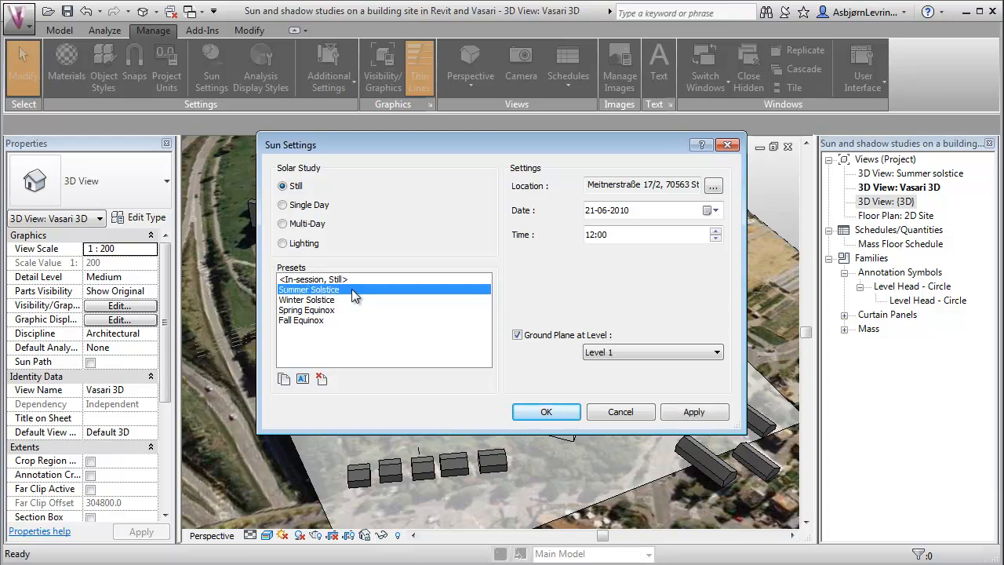
pyautogui.moveTo(321, 318)
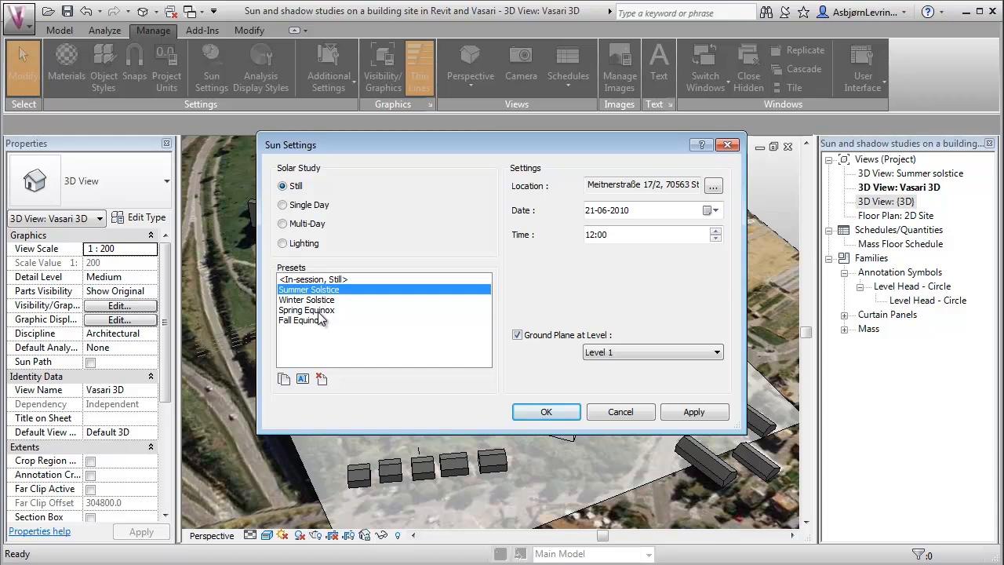
pyautogui.moveTo(298, 320)
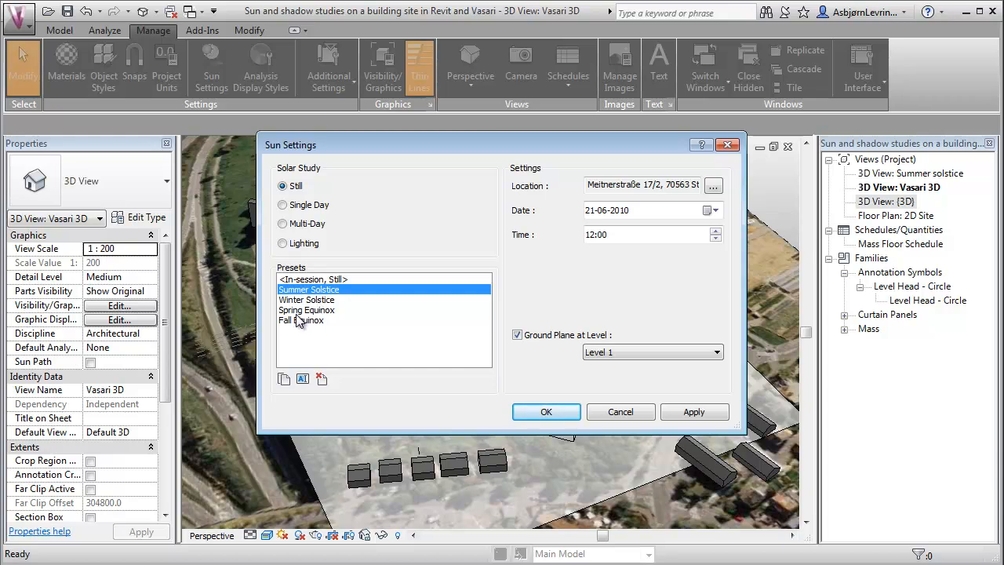
pyautogui.click(306, 310)
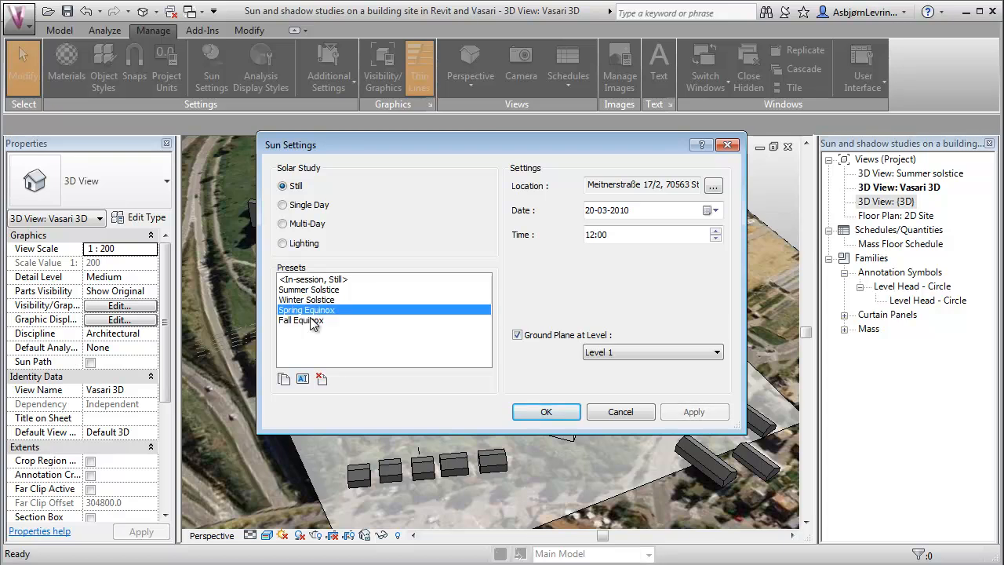
pyautogui.click(306, 300)
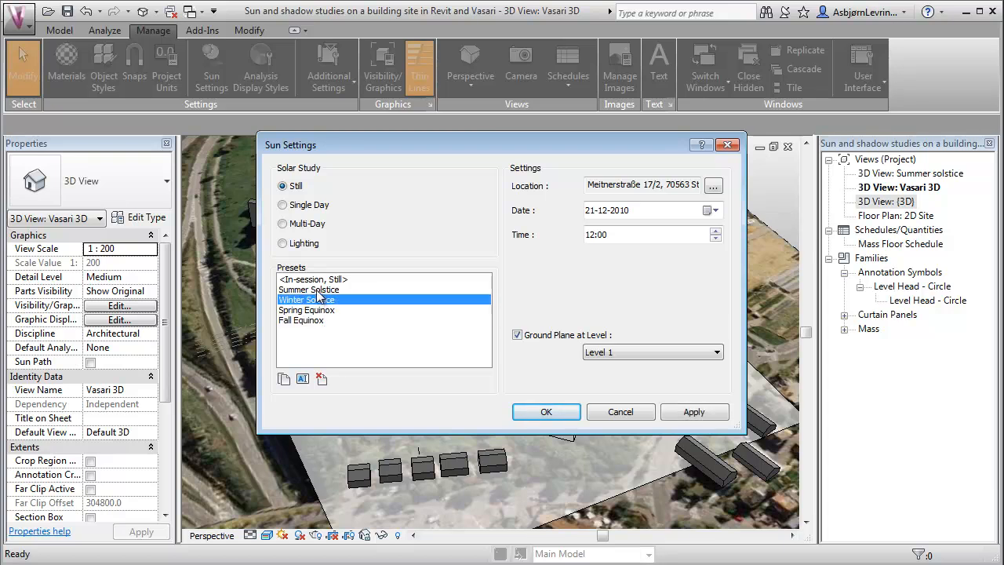
pyautogui.click(309, 290)
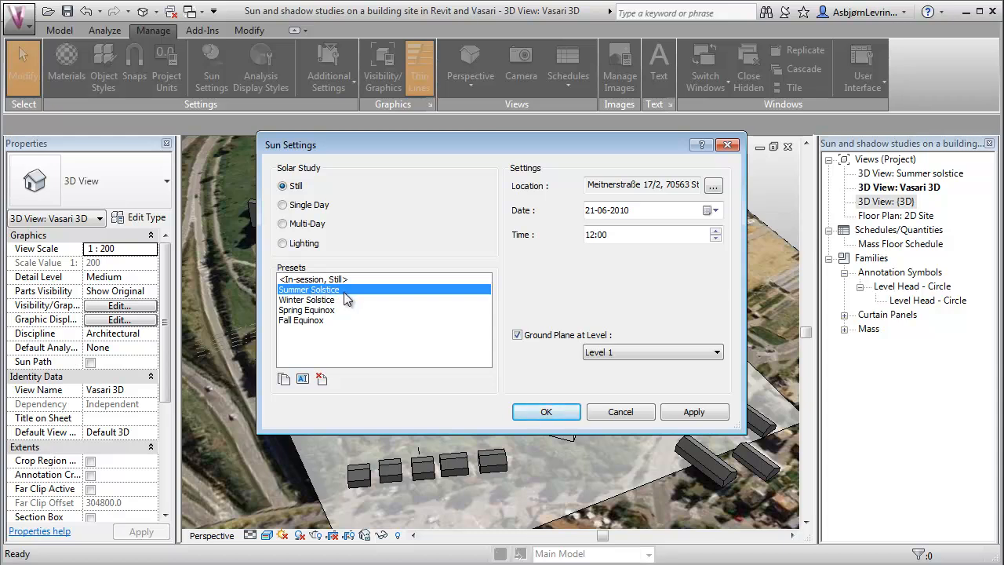
pyautogui.click(307, 300)
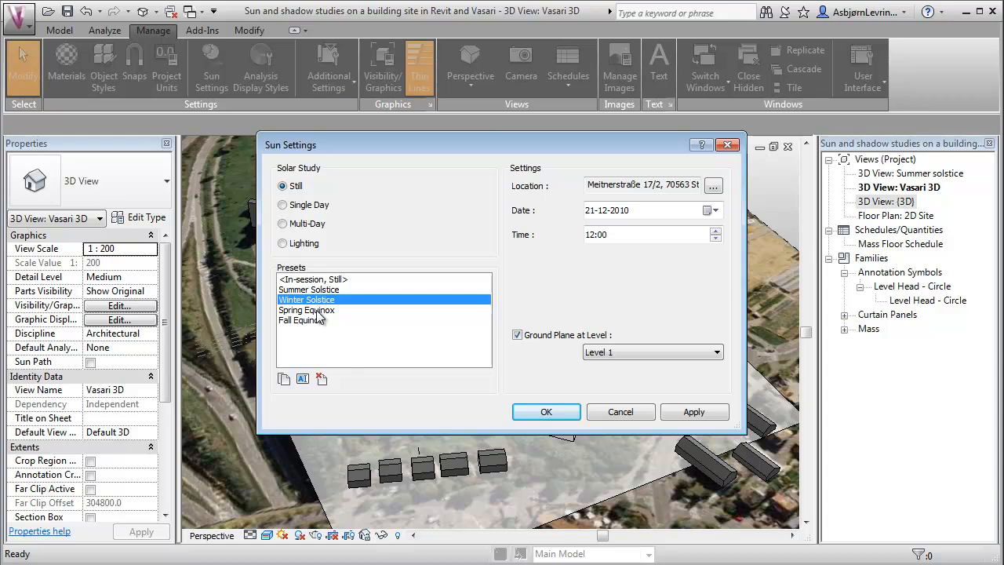
pyautogui.click(307, 310)
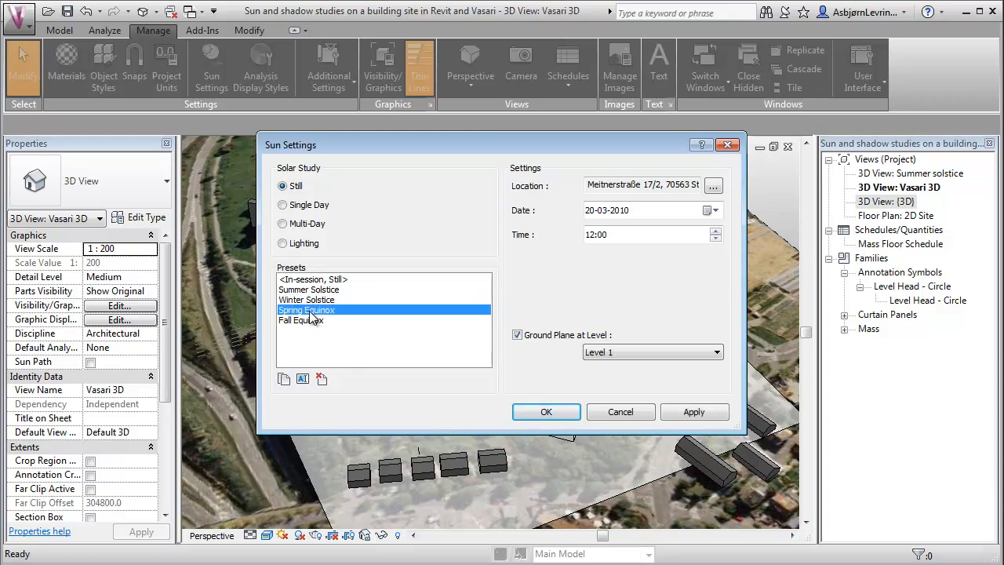
pyautogui.click(308, 289)
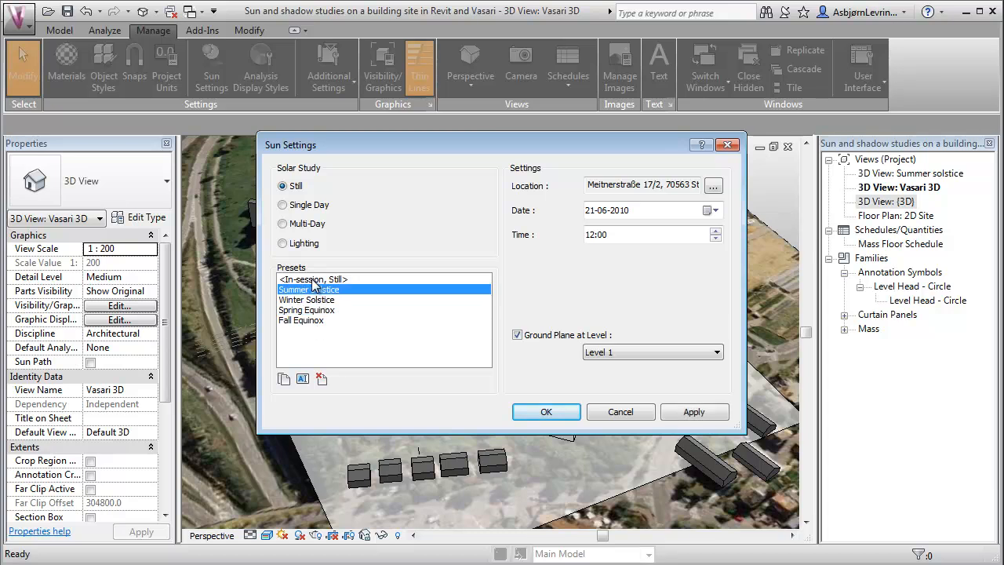
pyautogui.click(283, 205)
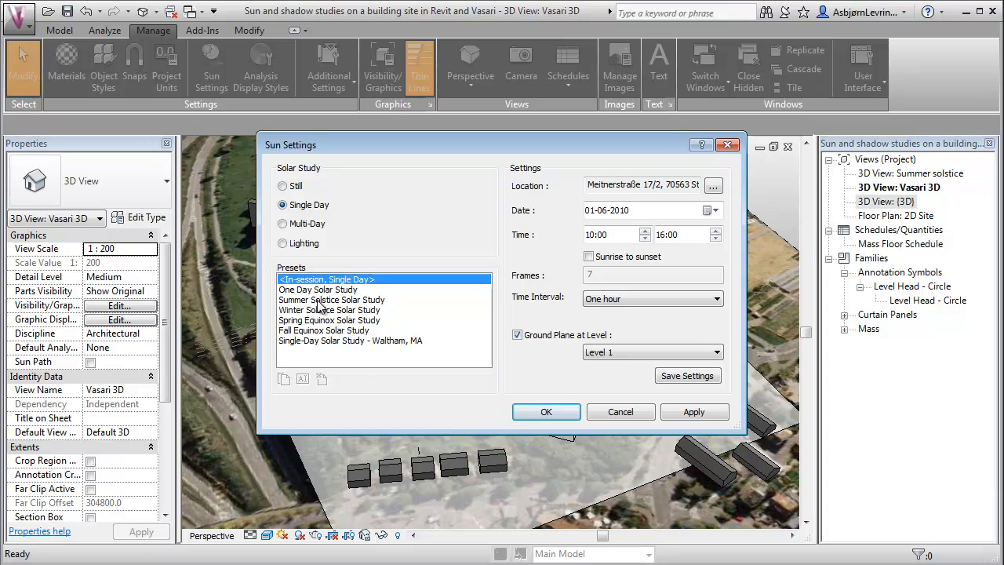
# Step: Confirm a Summer Solstice Solar Study from 09:00 to 17:00 at 15-minute intervals
pyautogui.click(331, 300)
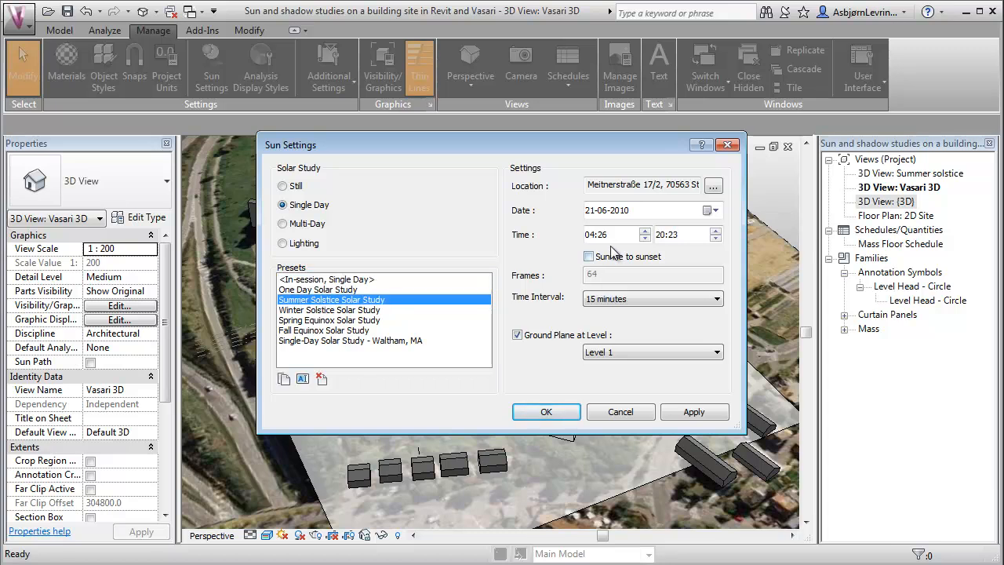
pyautogui.click(645, 231)
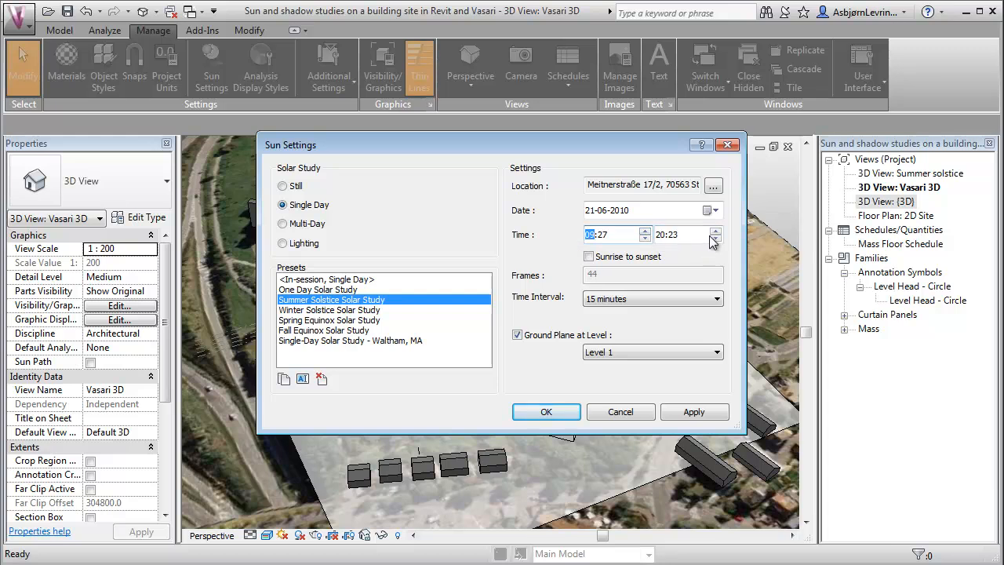
pyautogui.click(715, 239)
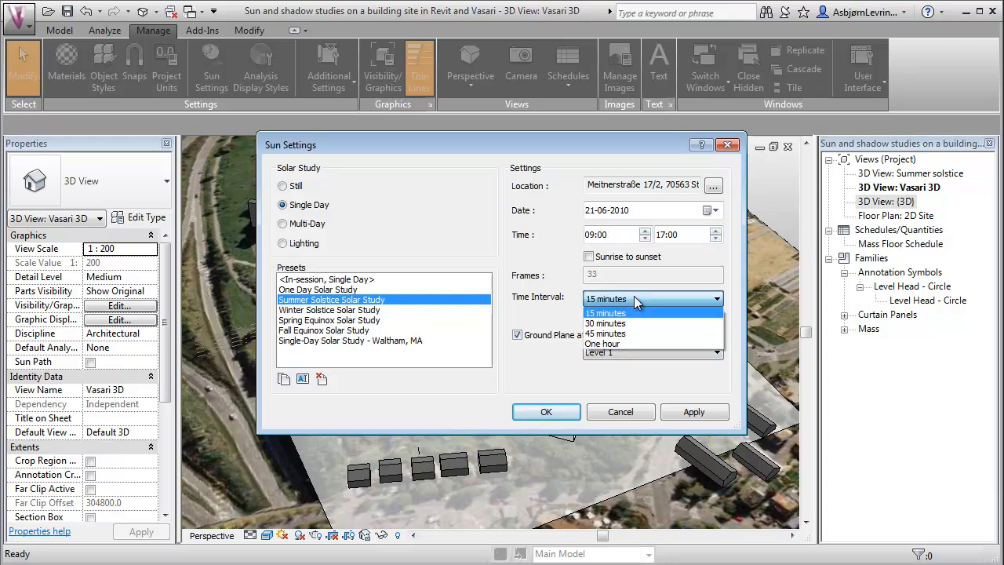
pyautogui.click(605, 312)
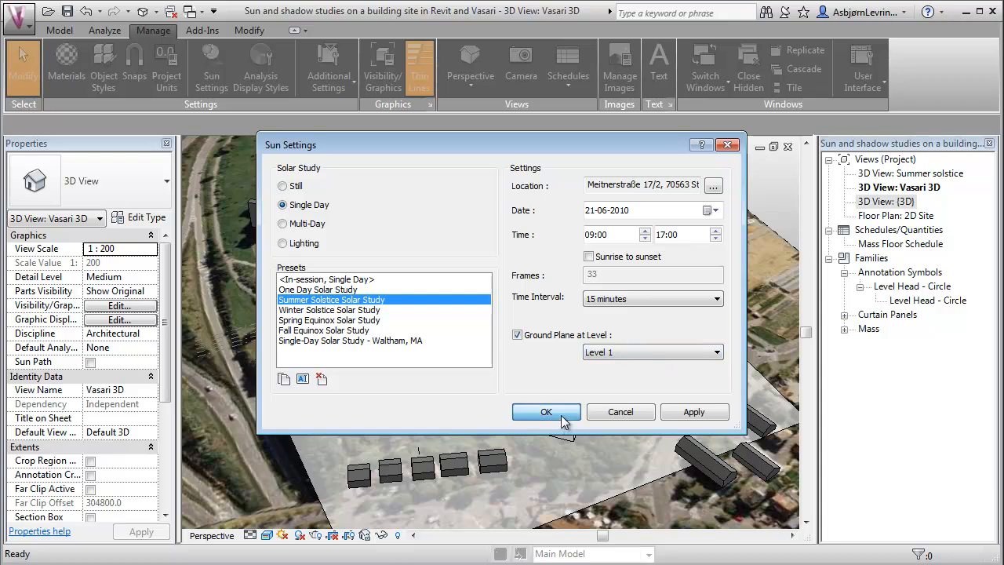
pyautogui.click(546, 412)
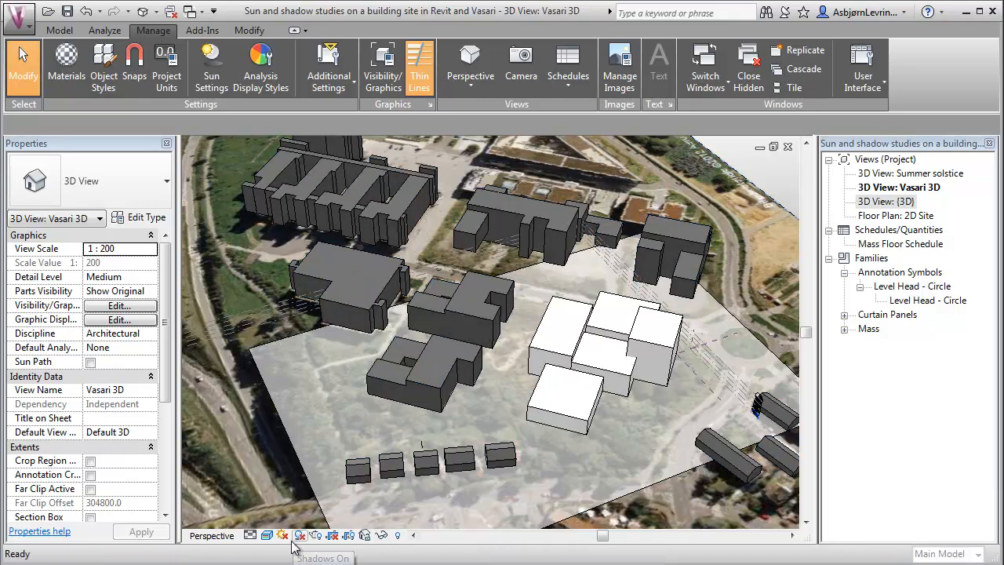
# Step: Turn shadows on and play the 21 June solar study animation across the day
pyautogui.click(299, 535)
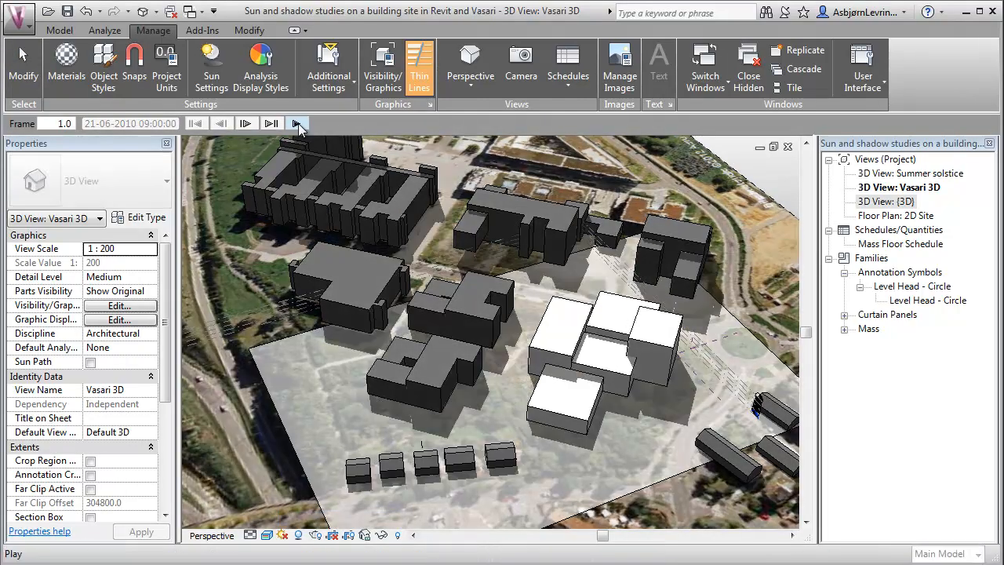
pyautogui.click(297, 123)
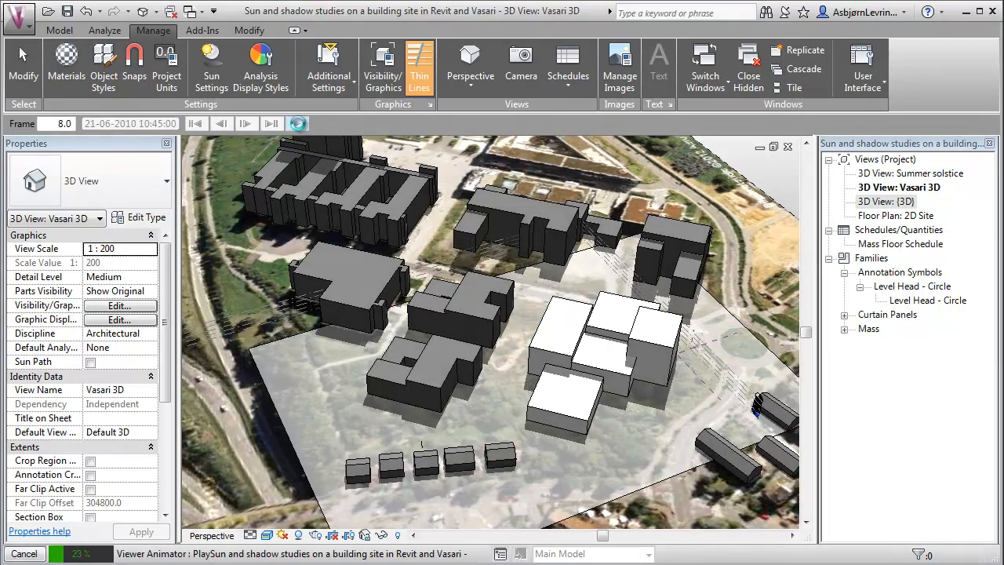
pyautogui.click(296, 123)
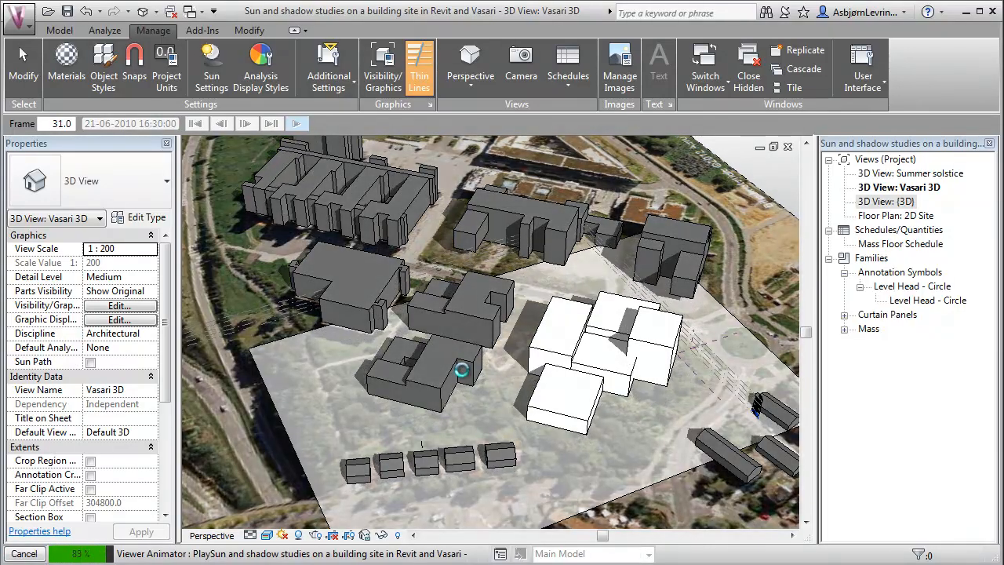
pyautogui.click(297, 123)
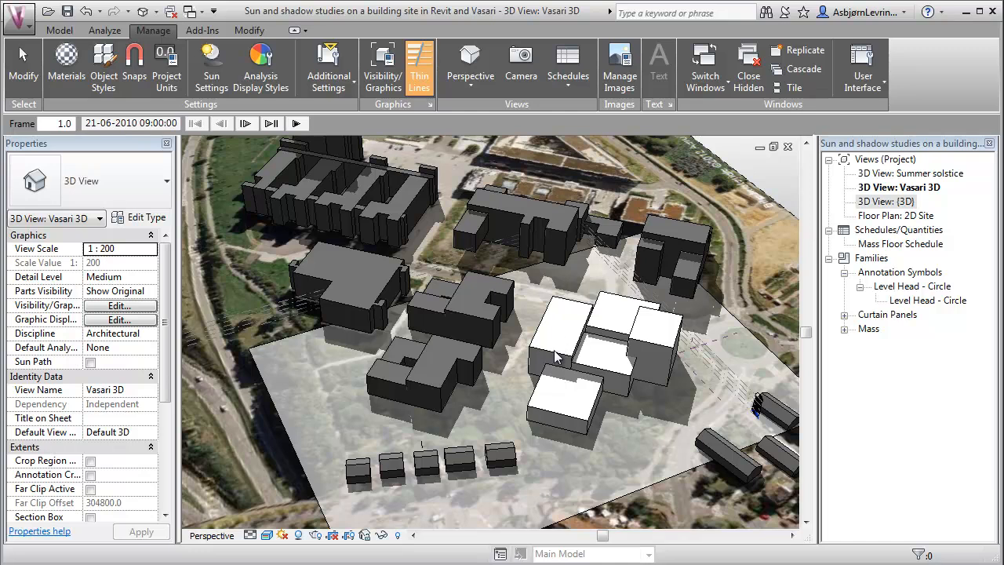
pyautogui.moveTo(553, 363)
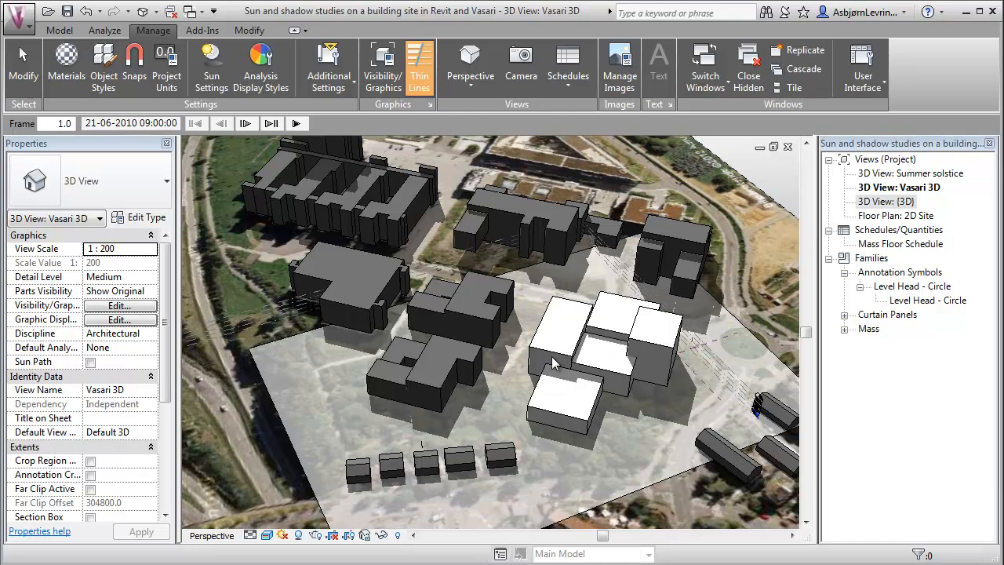
pyautogui.moveTo(581, 400)
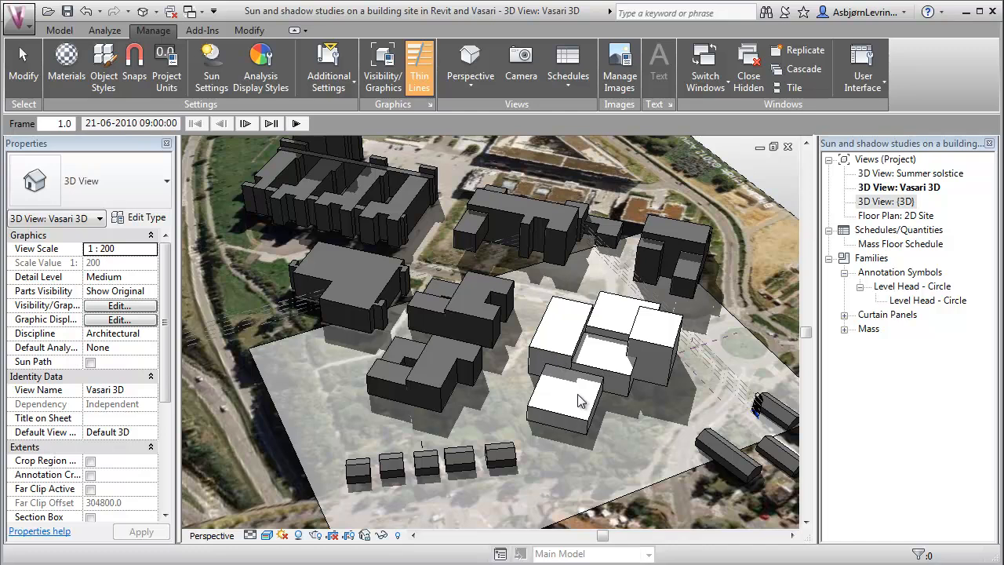
pyautogui.moveTo(556, 346)
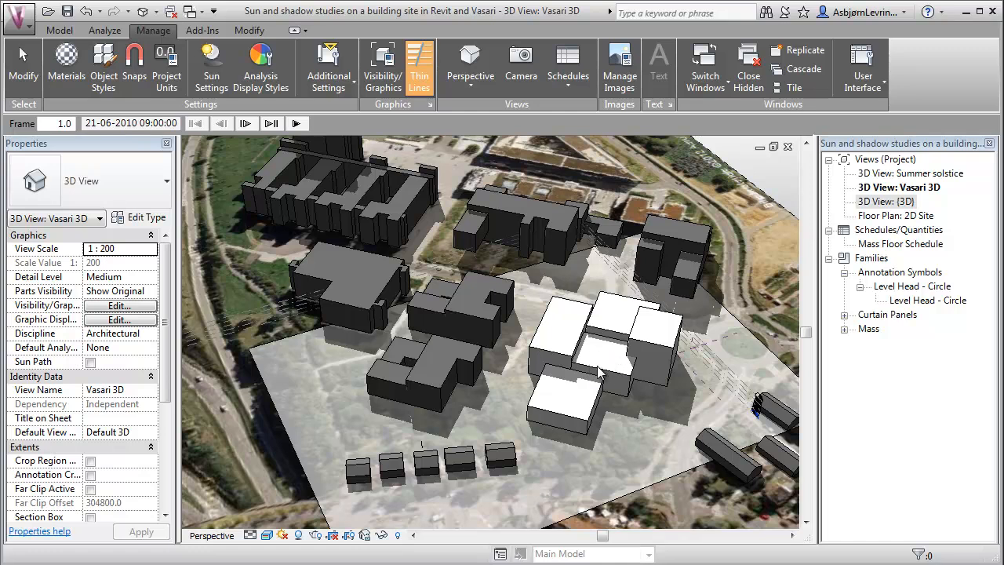
pyautogui.moveTo(524, 404)
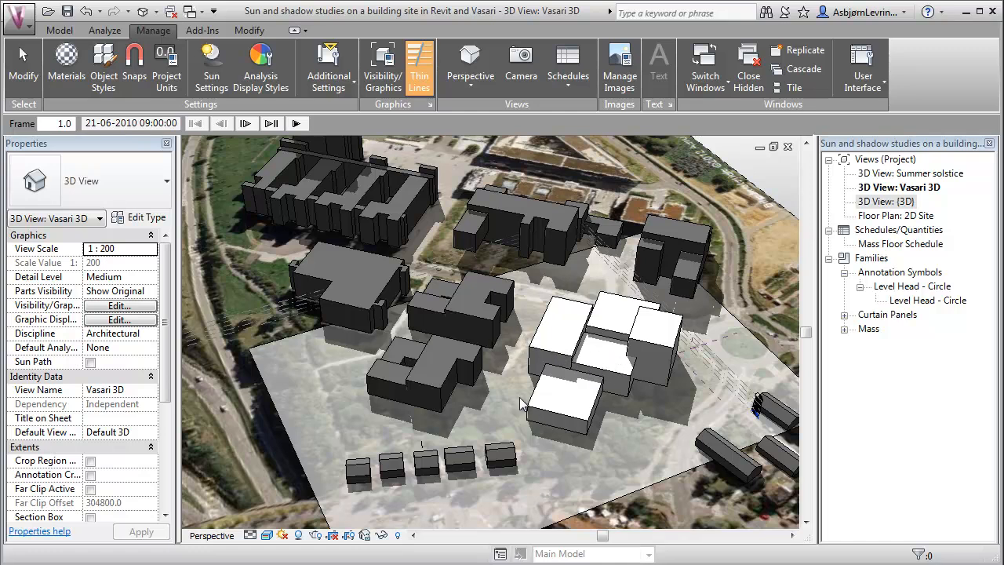
pyautogui.moveTo(545, 390)
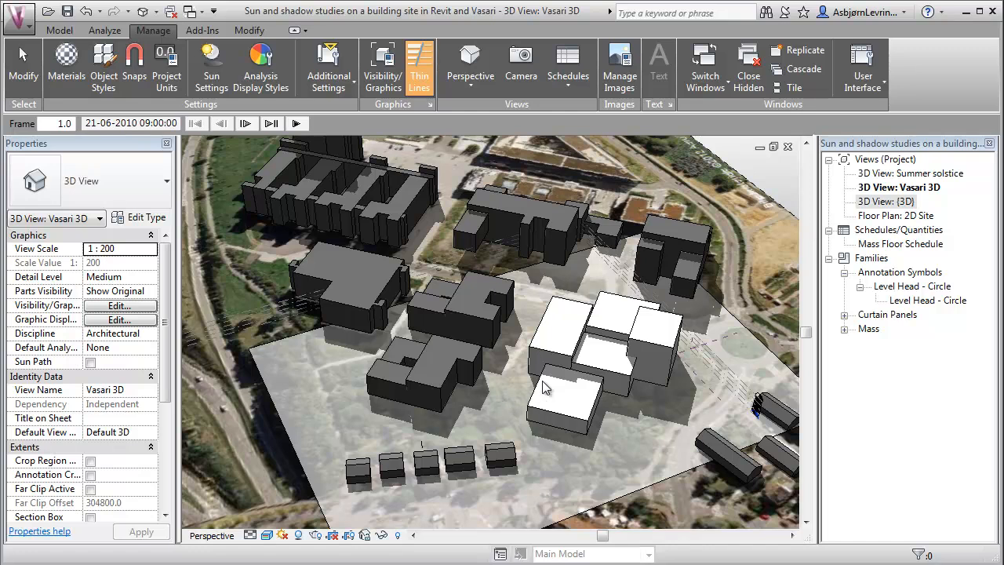
pyautogui.moveTo(544, 339)
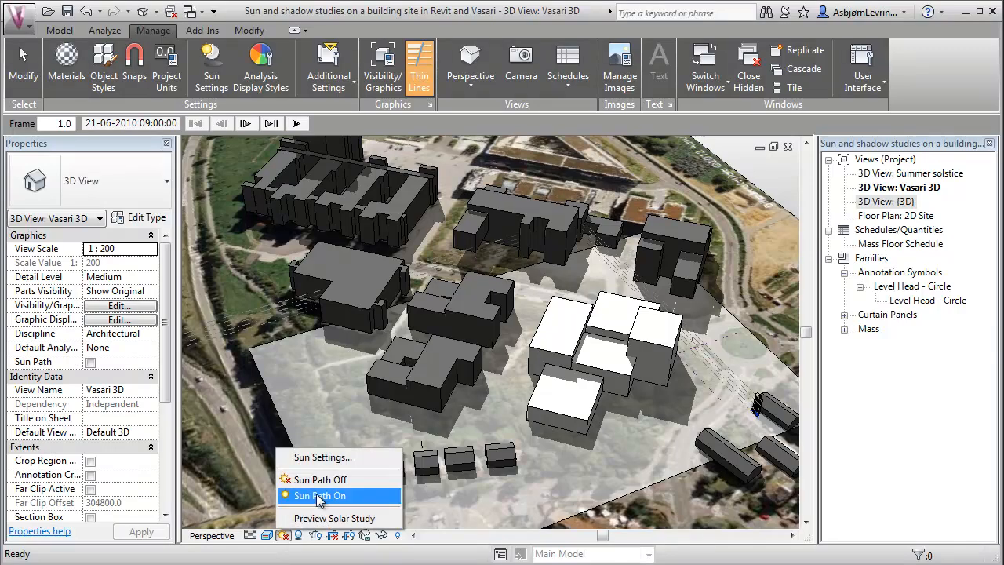
# Step: Confirm the Spring Equinox study for 20 March, 10:00–16:00 hourly, and play its shadow animation
pyautogui.click(321, 457)
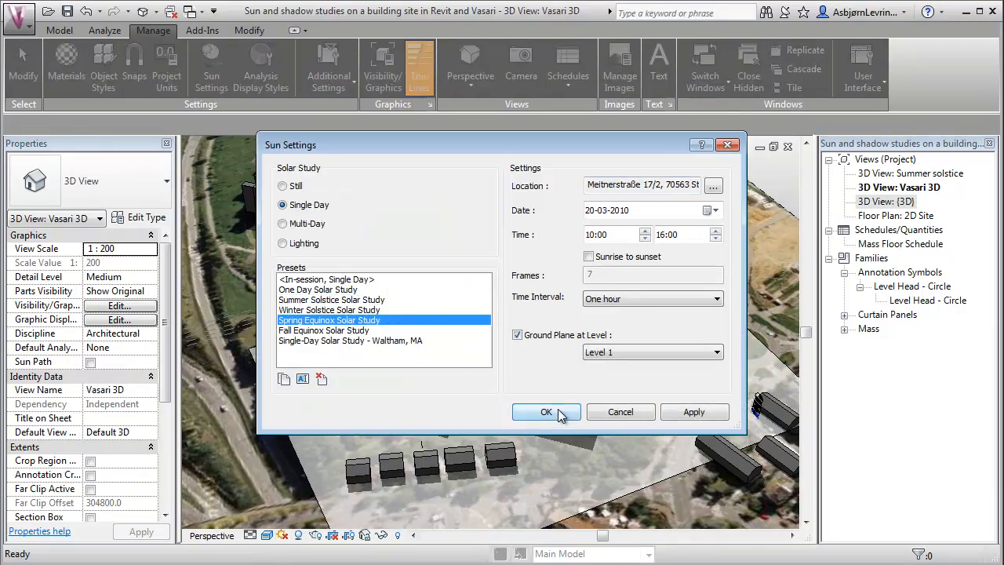
pyautogui.click(547, 412)
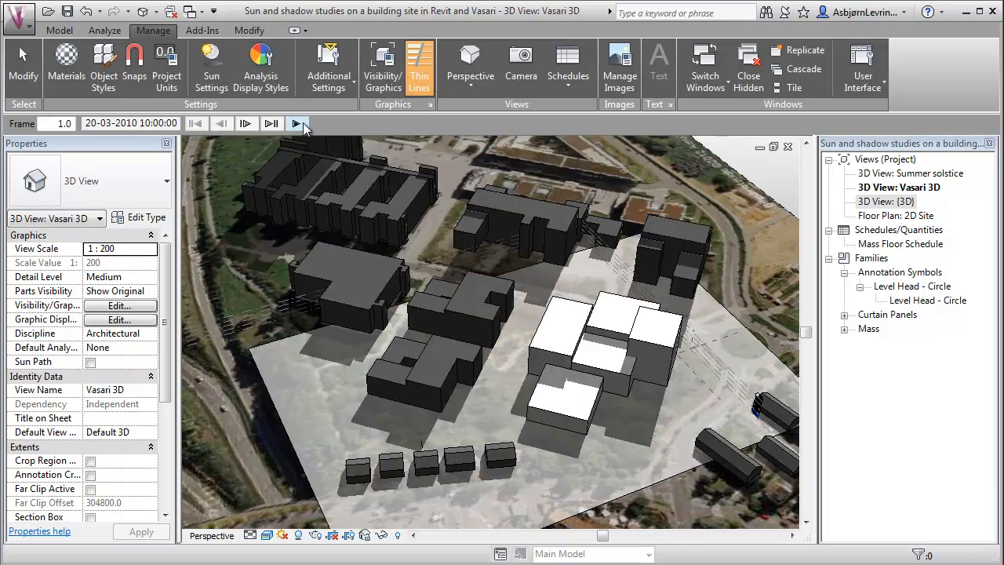
pyautogui.click(297, 123)
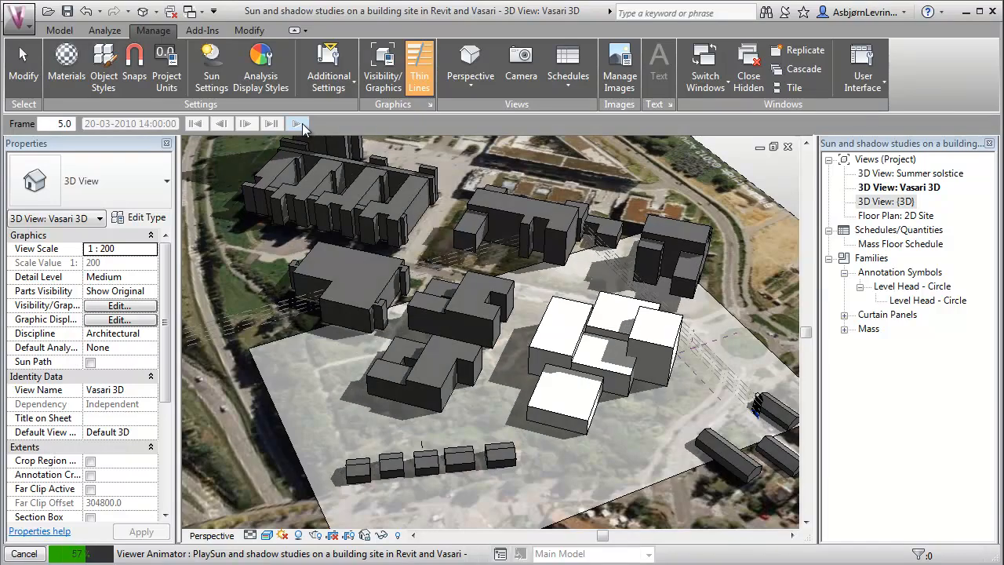
pyautogui.click(296, 123)
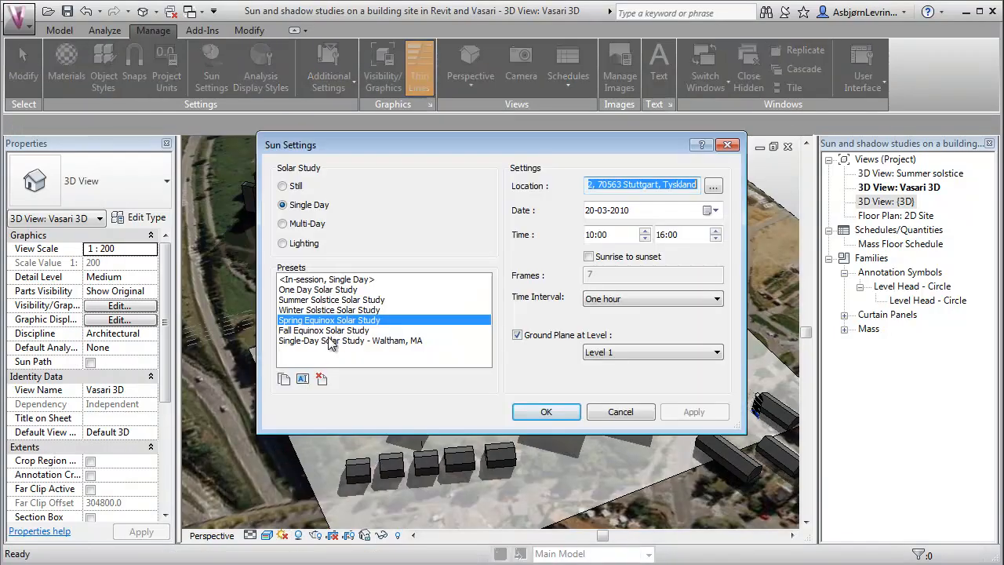
# Step: Confirm the Fall Equinox Solar Study preset for 22 September, 10:00–16:00 hourly
pyautogui.click(323, 330)
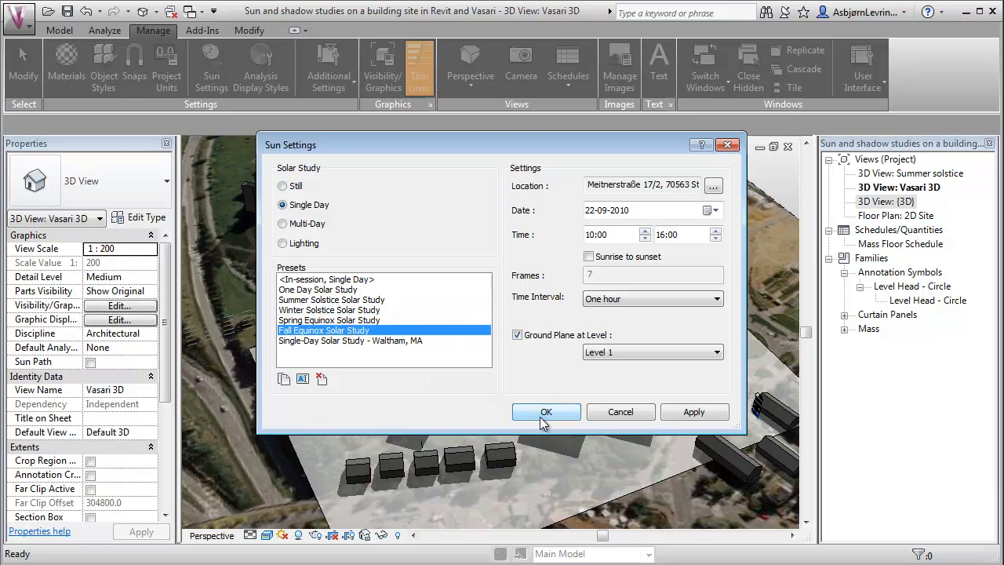
pyautogui.click(546, 412)
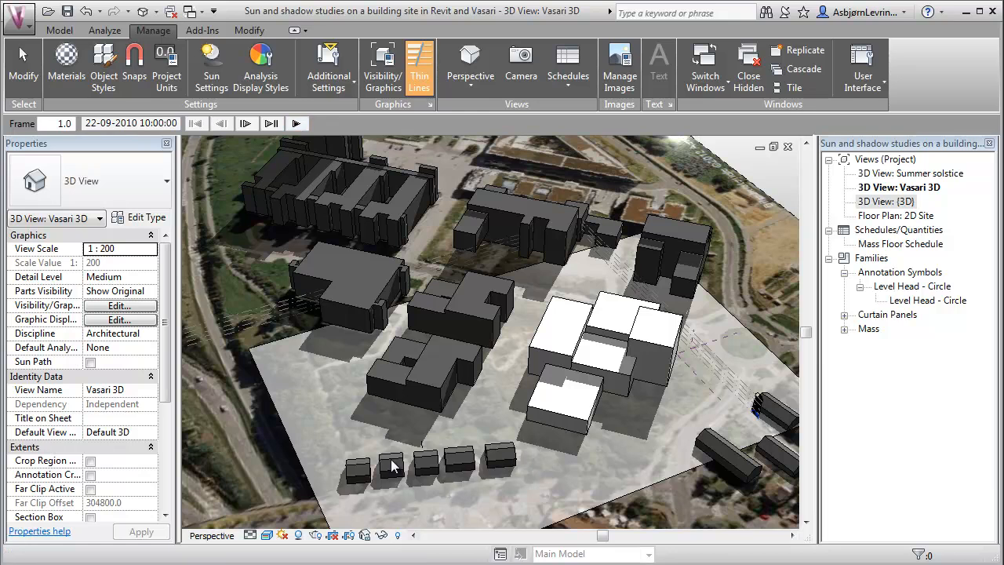
pyautogui.moveTo(471, 442)
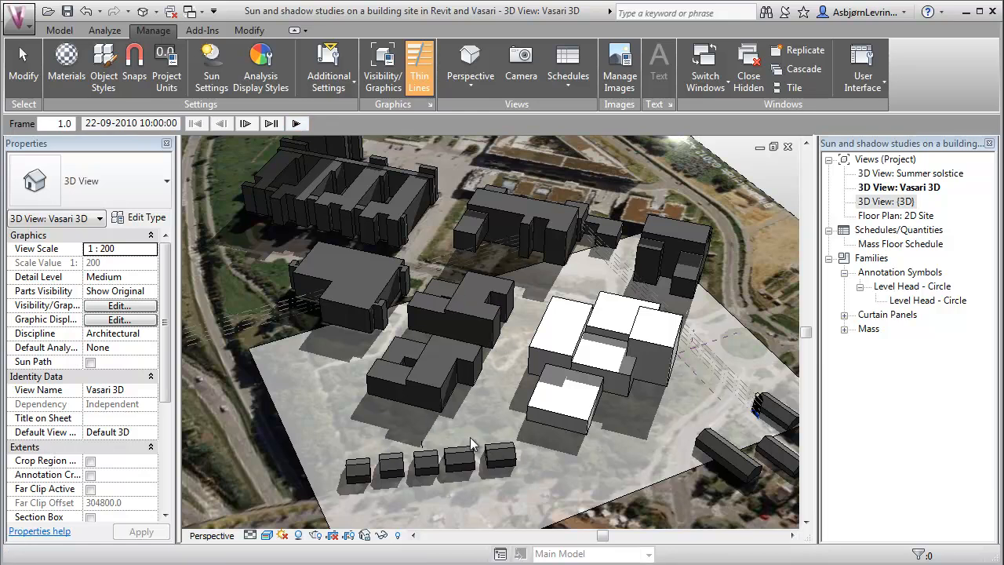